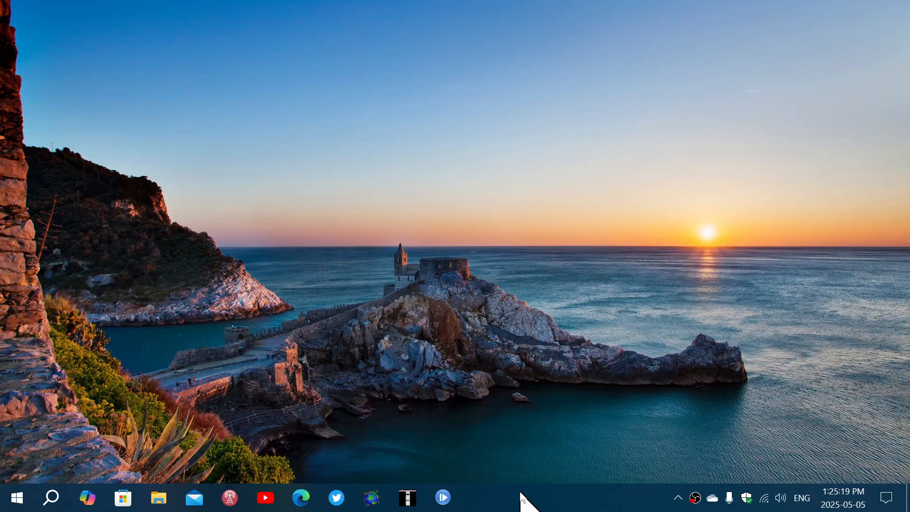
{"action": "mouse_move", "coordinate": [511, 503]}
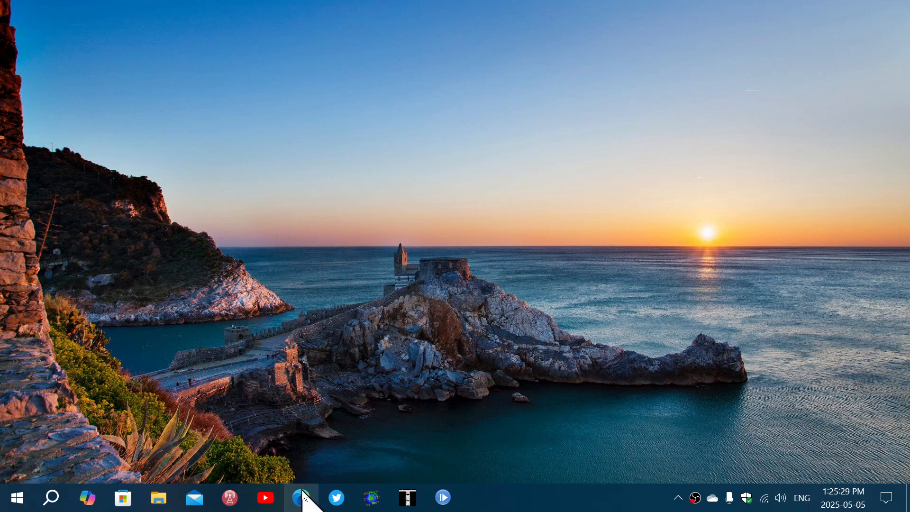
{"action": "mouse_move", "coordinate": [300, 497]}
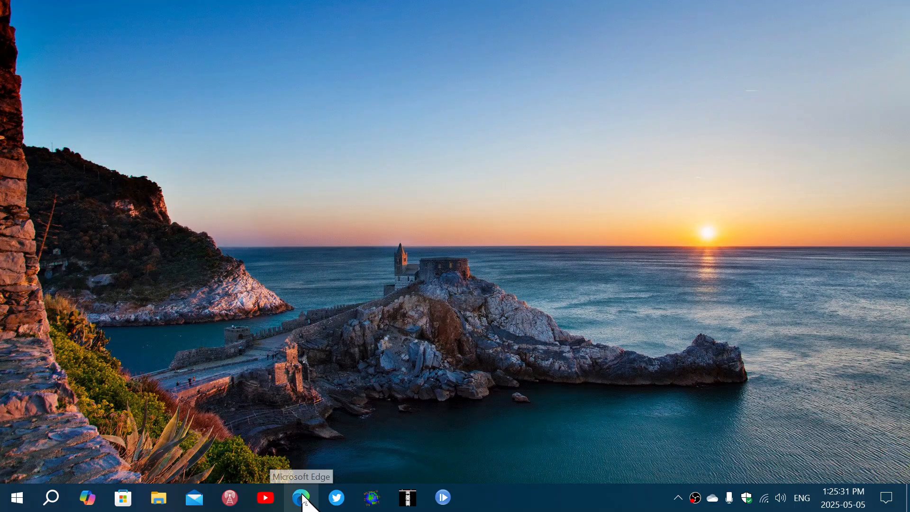
{"action": "right_click", "coordinate": [300, 497]}
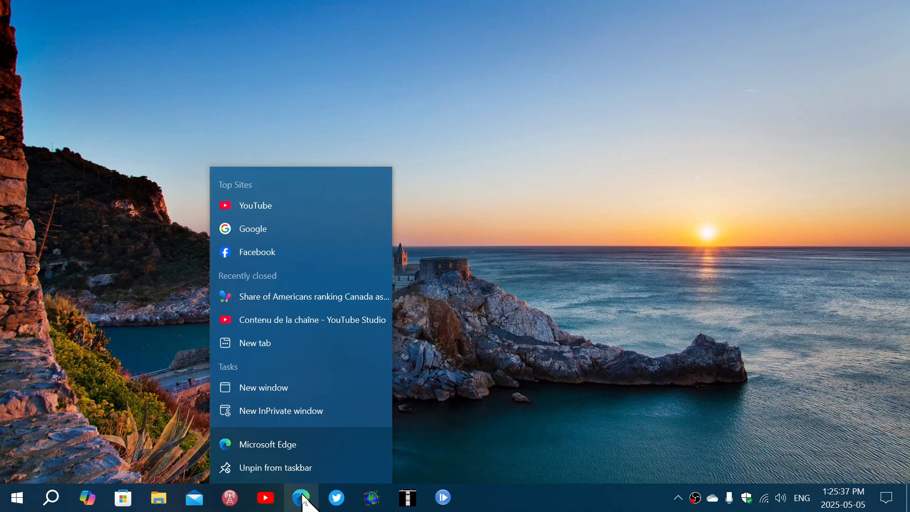
{"action": "mouse_move", "coordinate": [336, 325]}
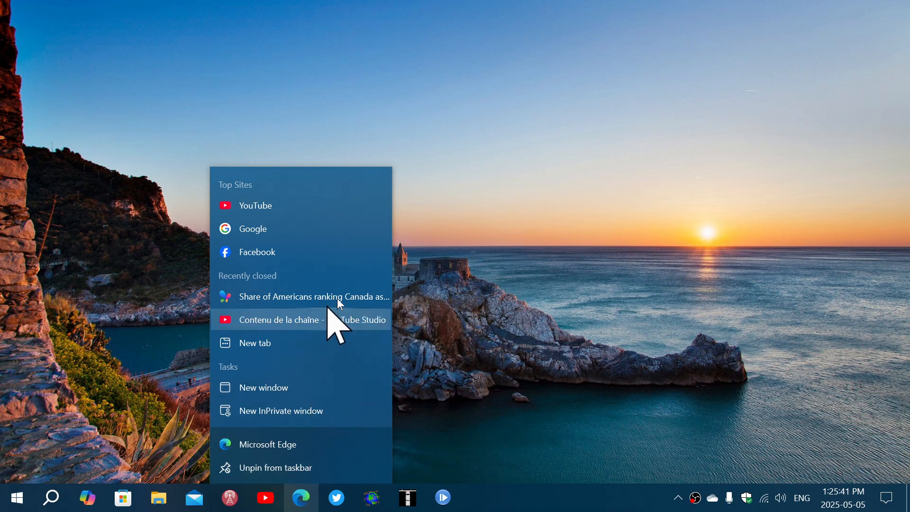
{"action": "mouse_move", "coordinate": [479, 350]}
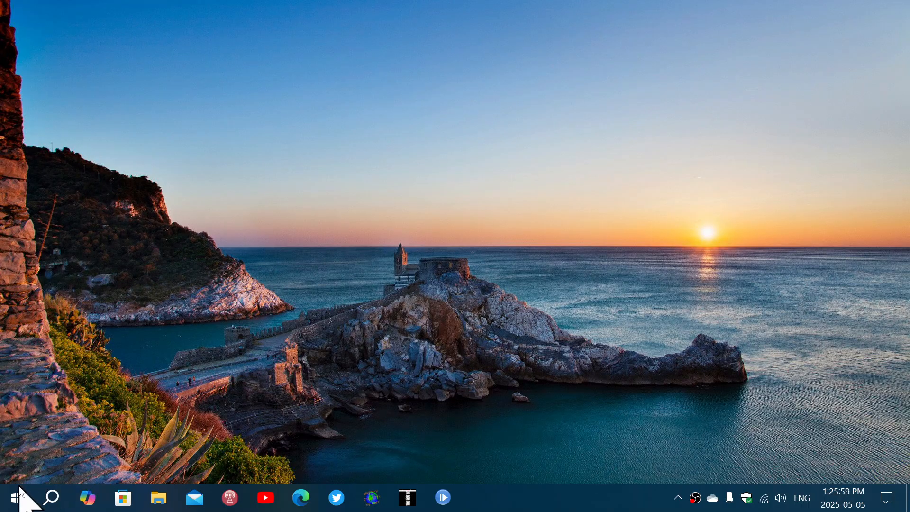
{"action": "left_click", "coordinate": [14, 497]}
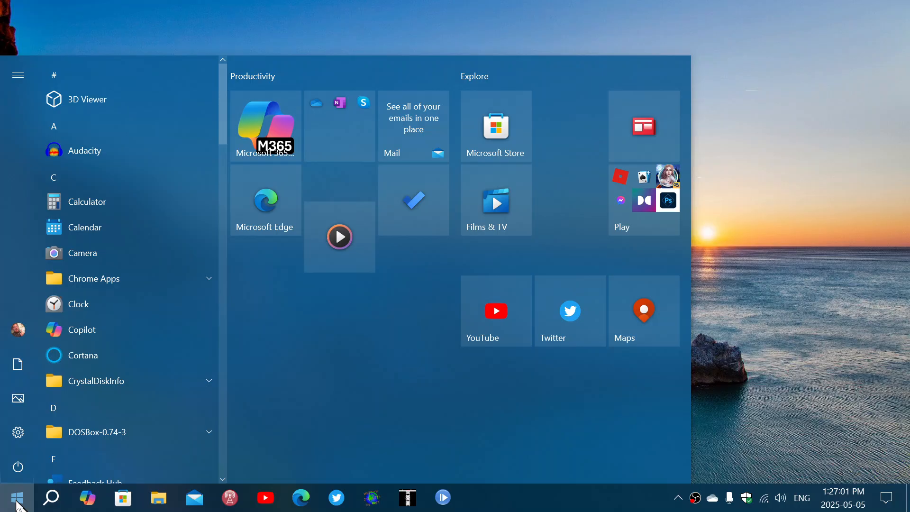
{"action": "mouse_move", "coordinate": [681, 420]}
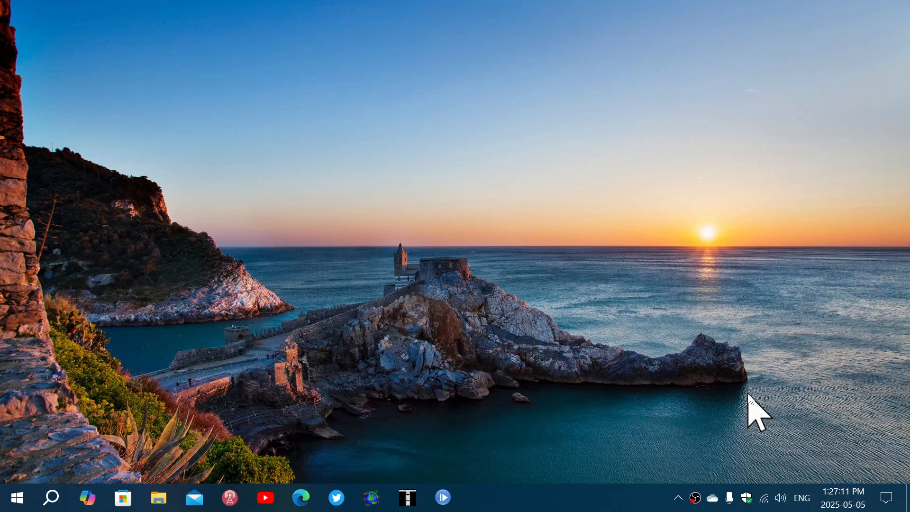
{"action": "mouse_move", "coordinate": [678, 429]}
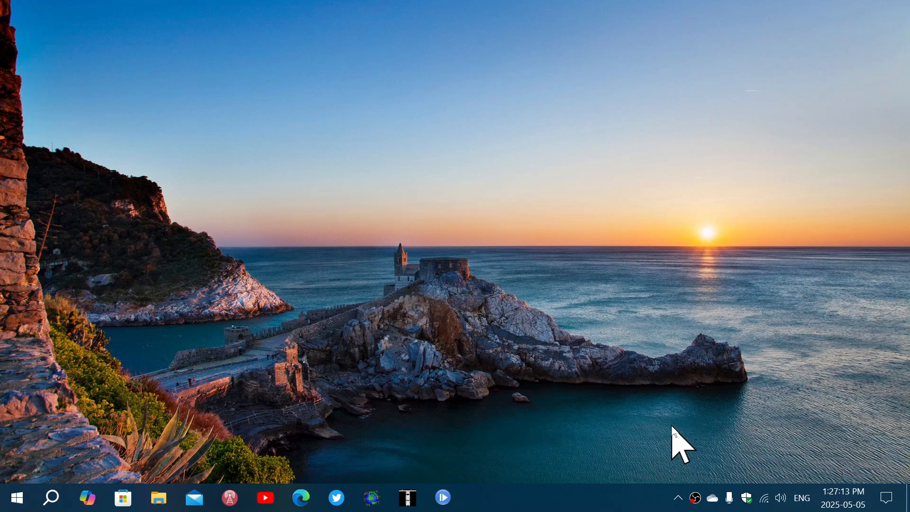